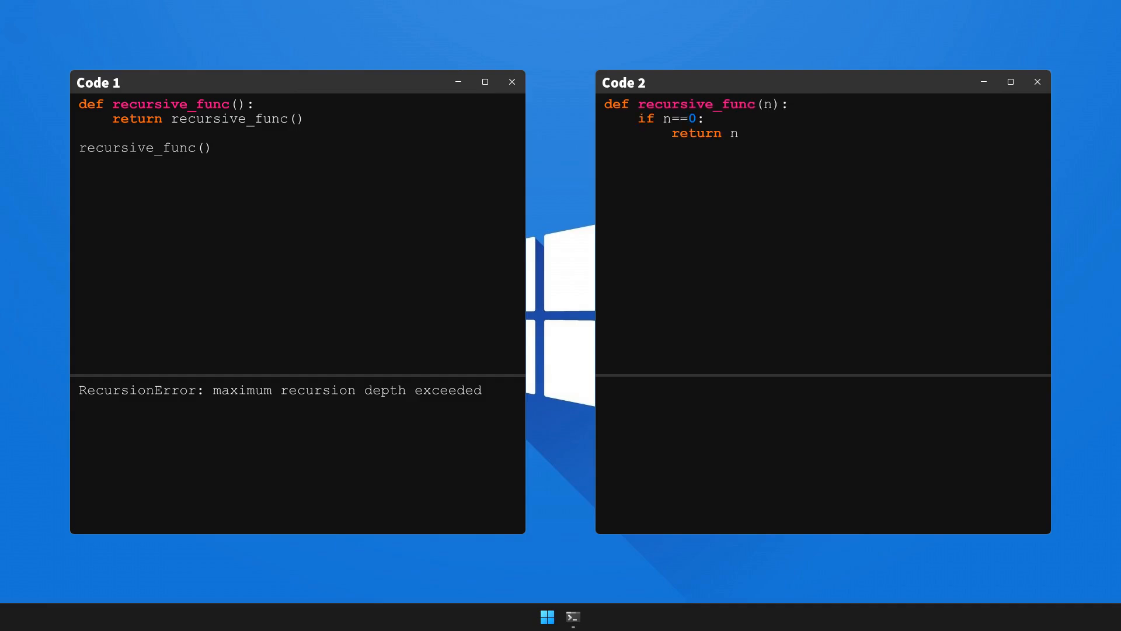
text(else:)
text(r)
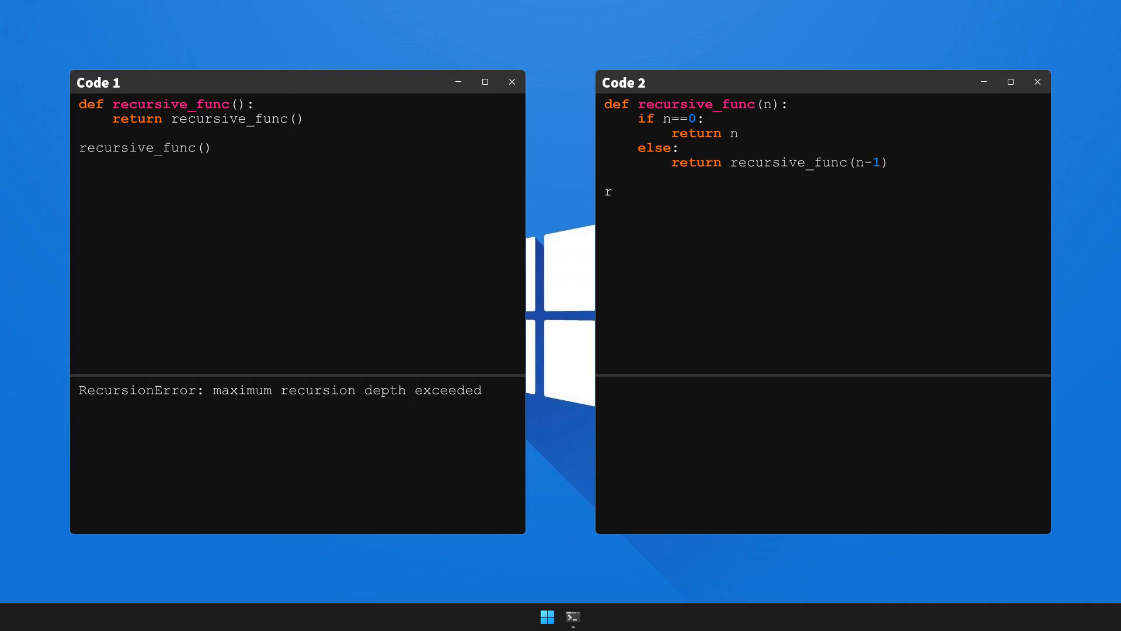
text(ecursive_func(10))
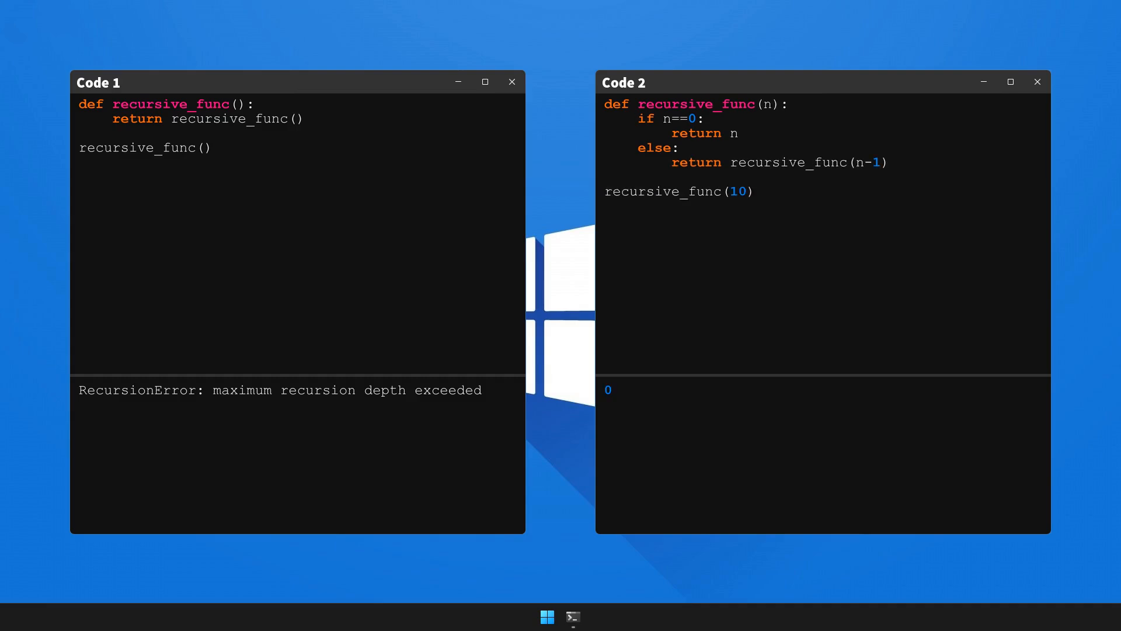